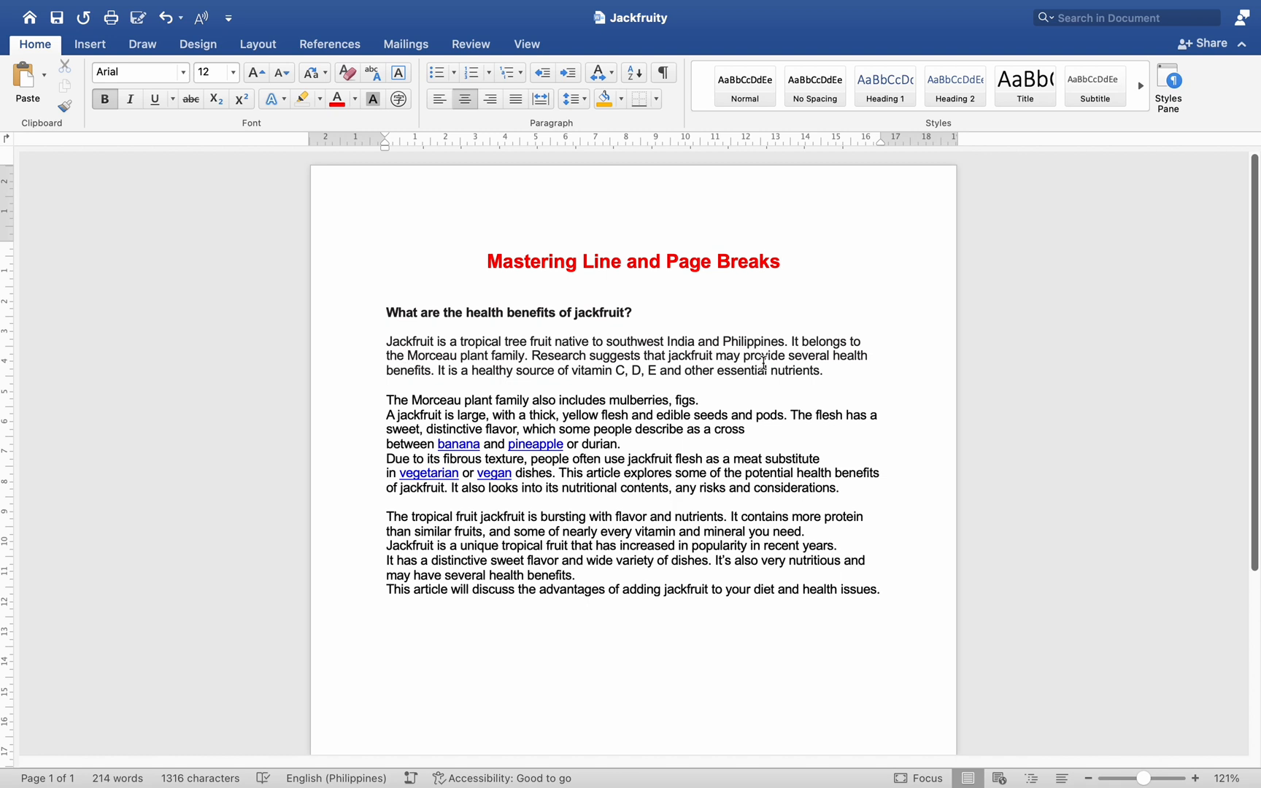
# - Place a page break before 'The tropical fruit jackfruit', then position the cursor before 'The Morceau plant family'
pyautogui.click(793, 357)
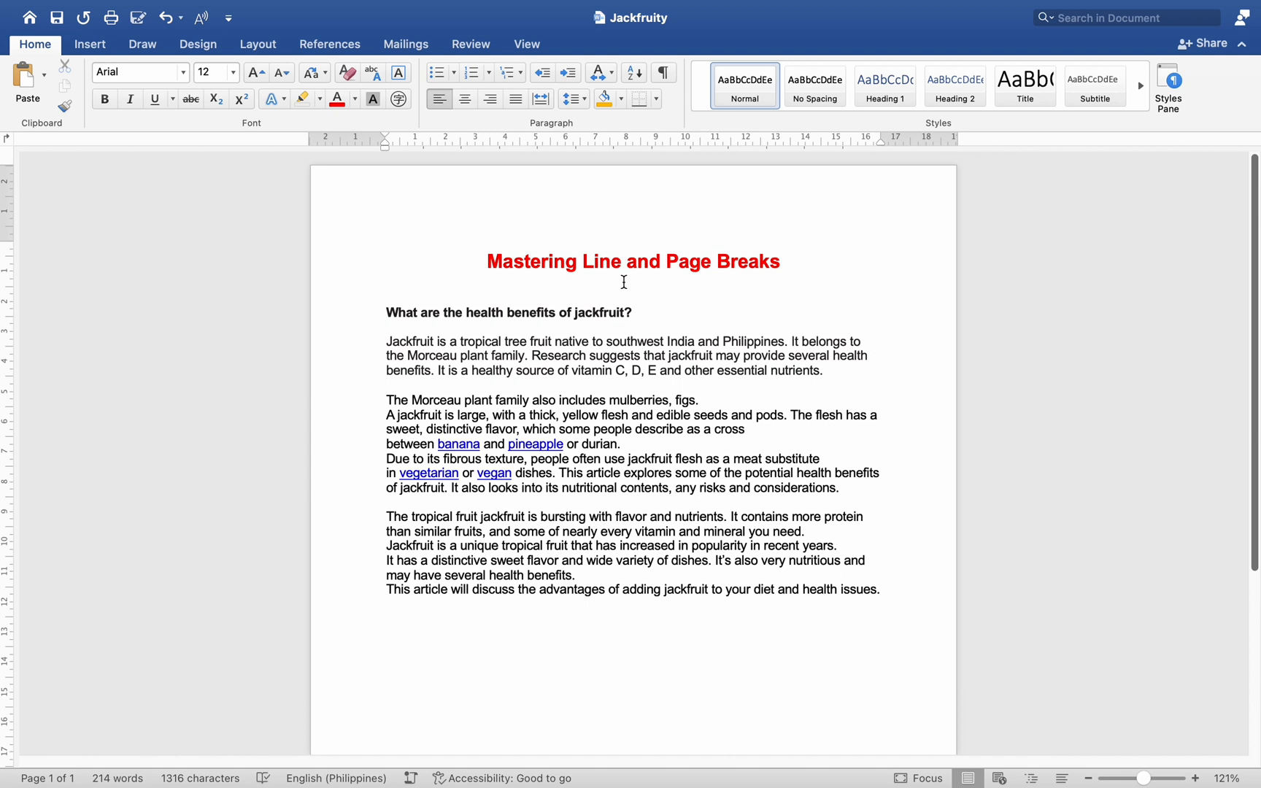
pyautogui.click(791, 342)
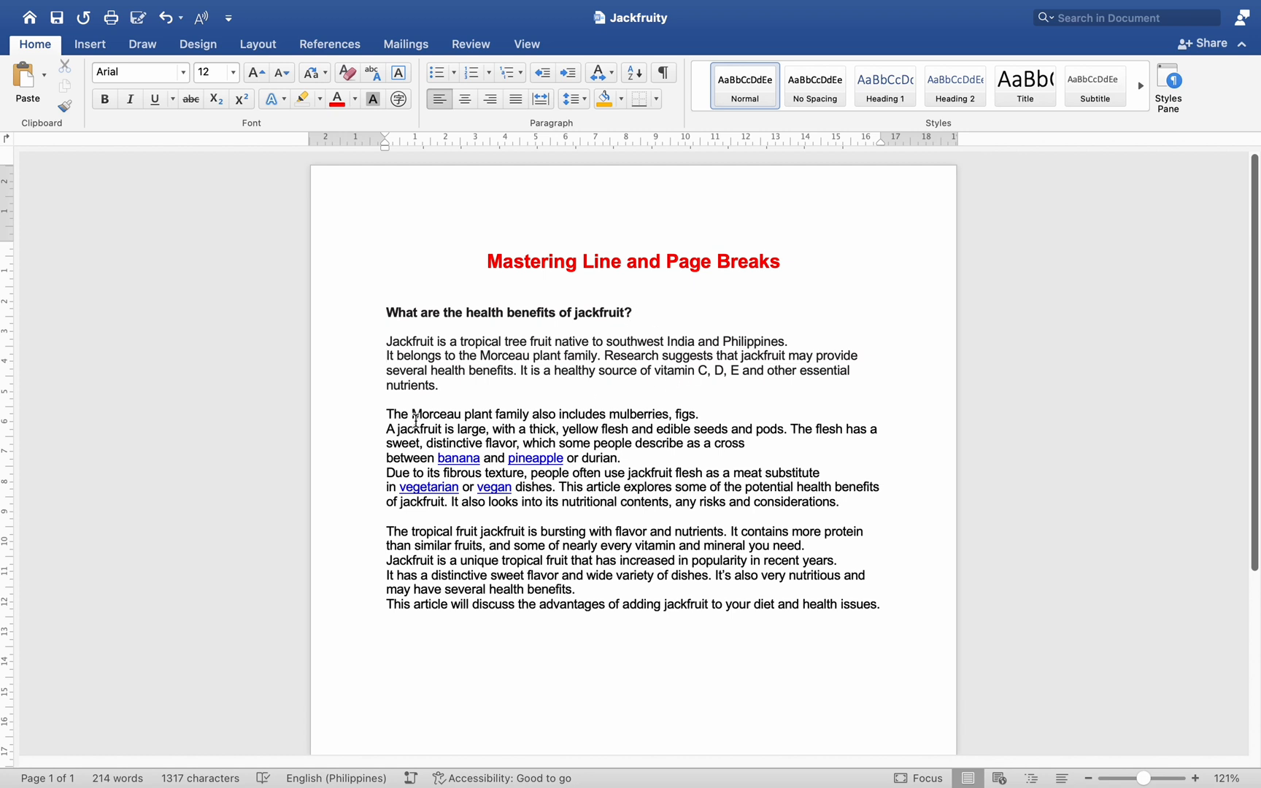
pyautogui.click(387, 429)
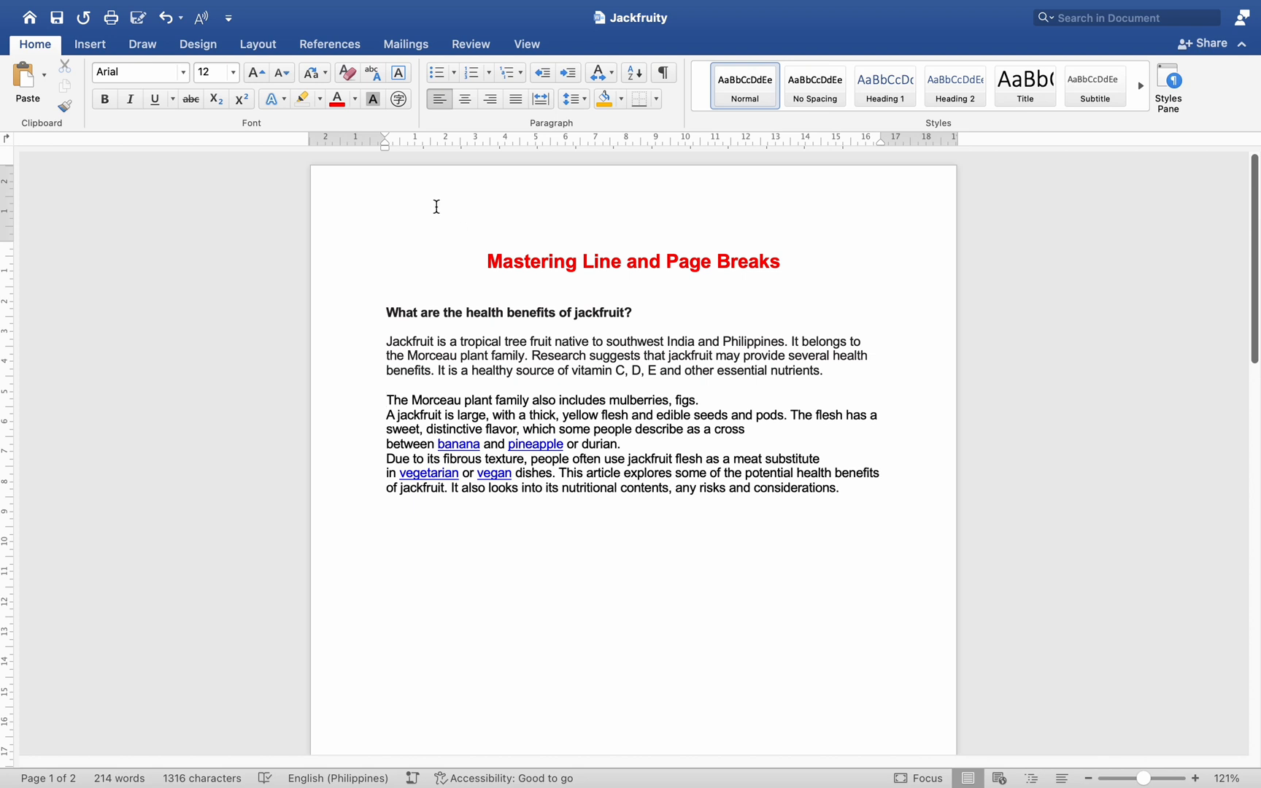
pyautogui.moveTo(490, 170)
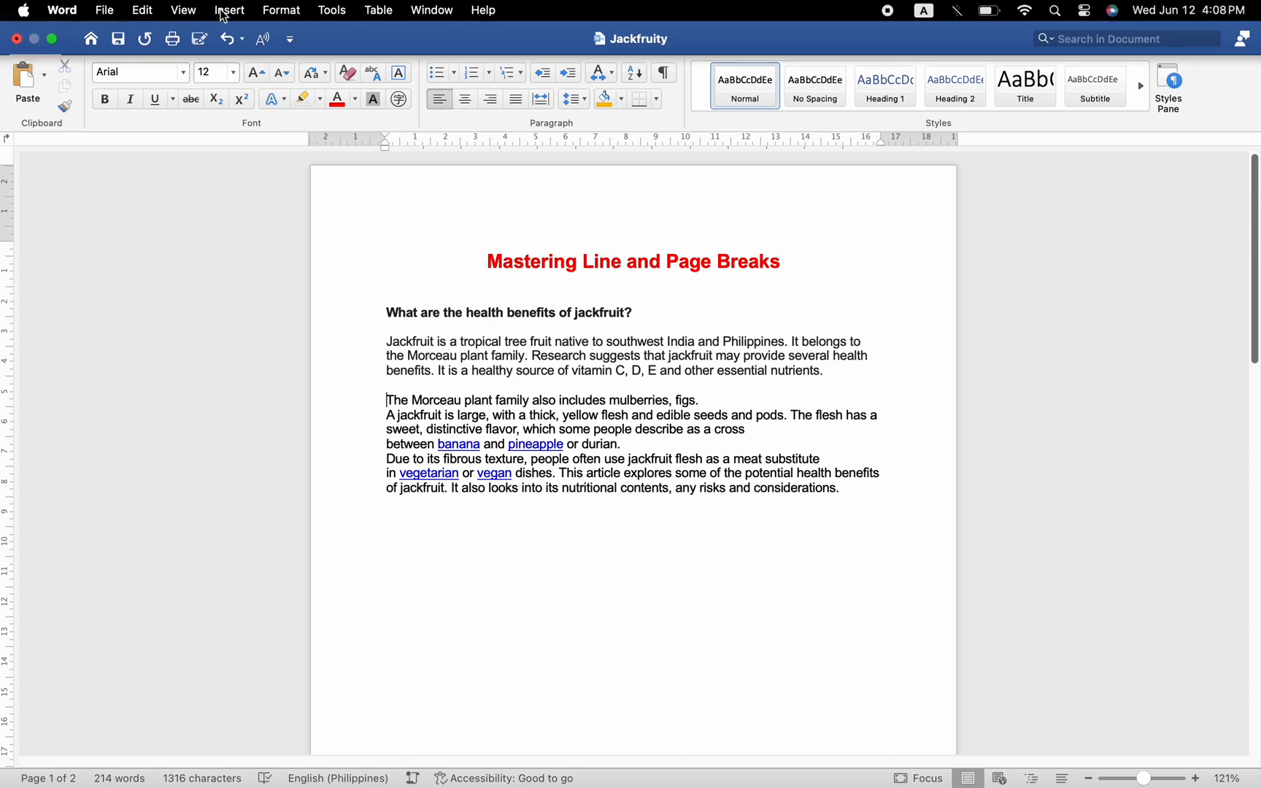
# - Add a Section Break (Odd Page) before The Morceau paragraph and select the moved paragraphs
pyautogui.click(229, 10)
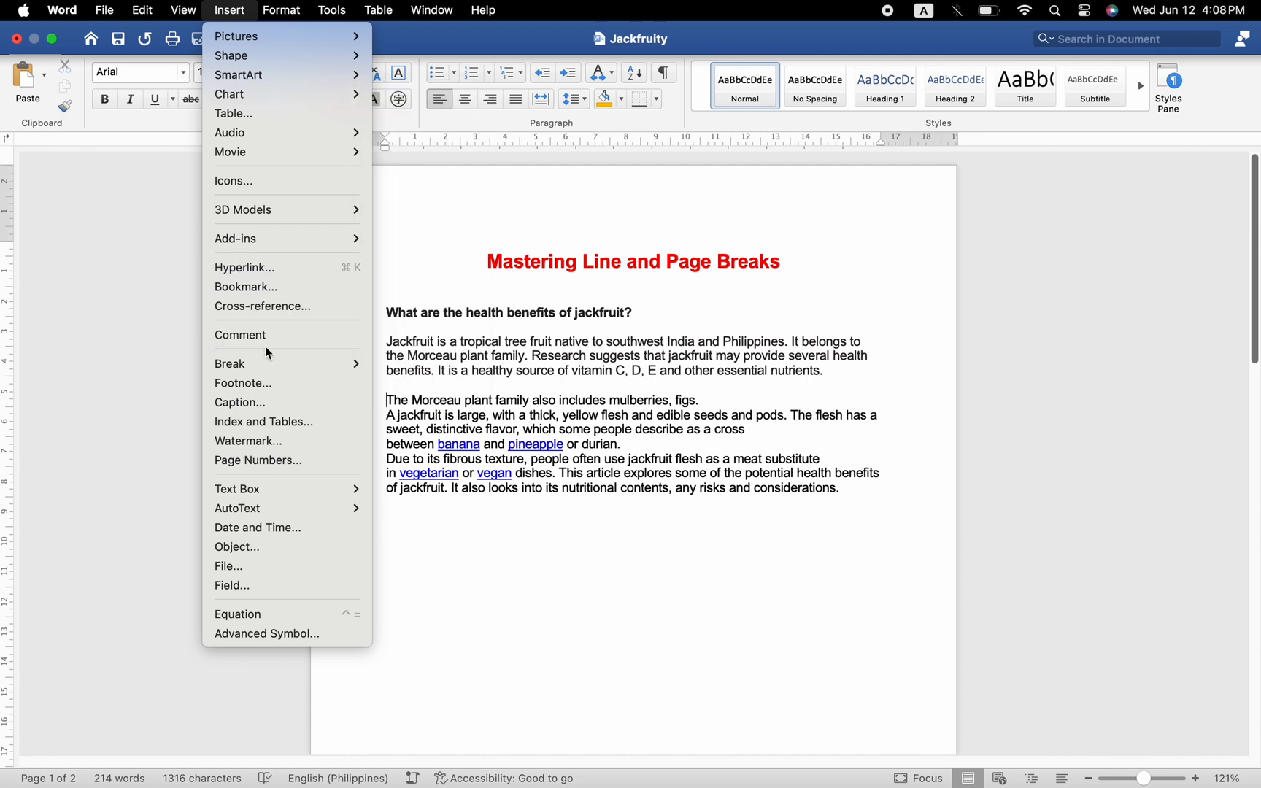
pyautogui.moveTo(266, 364)
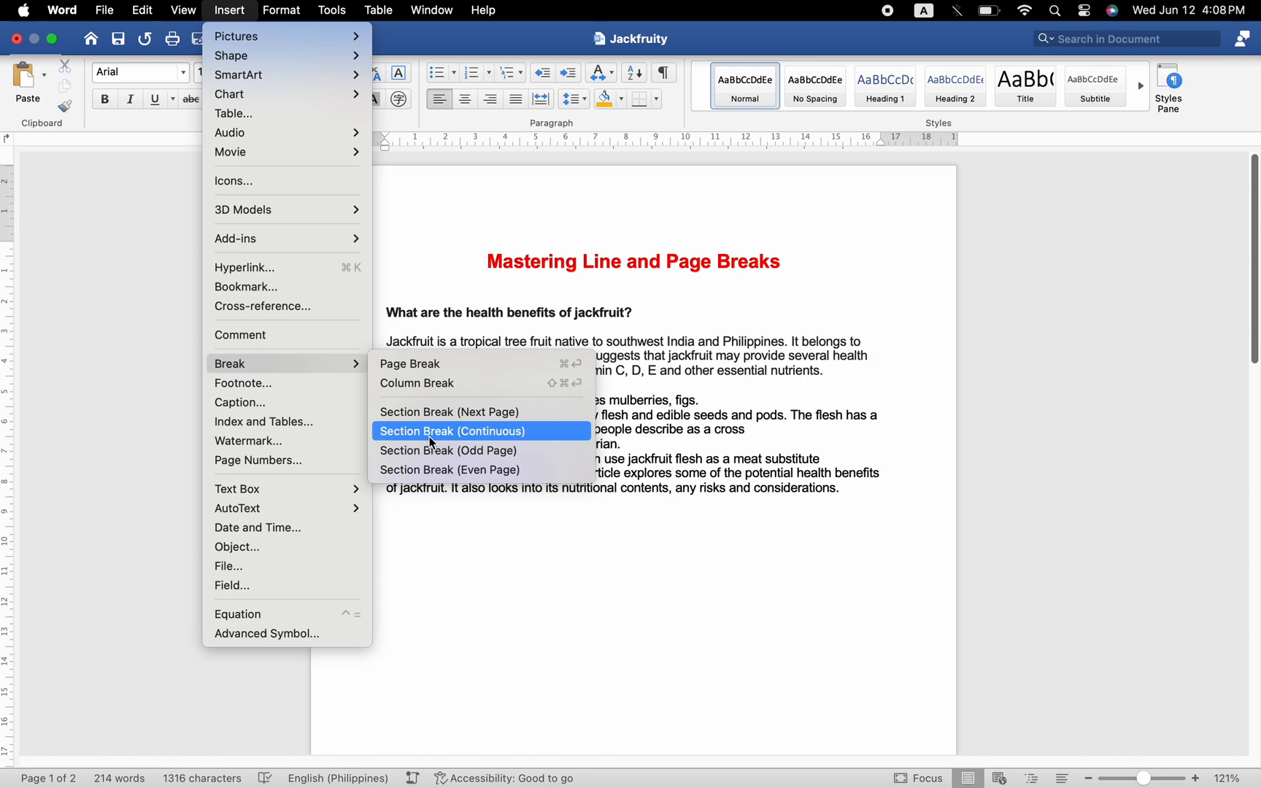
pyautogui.moveTo(451, 451)
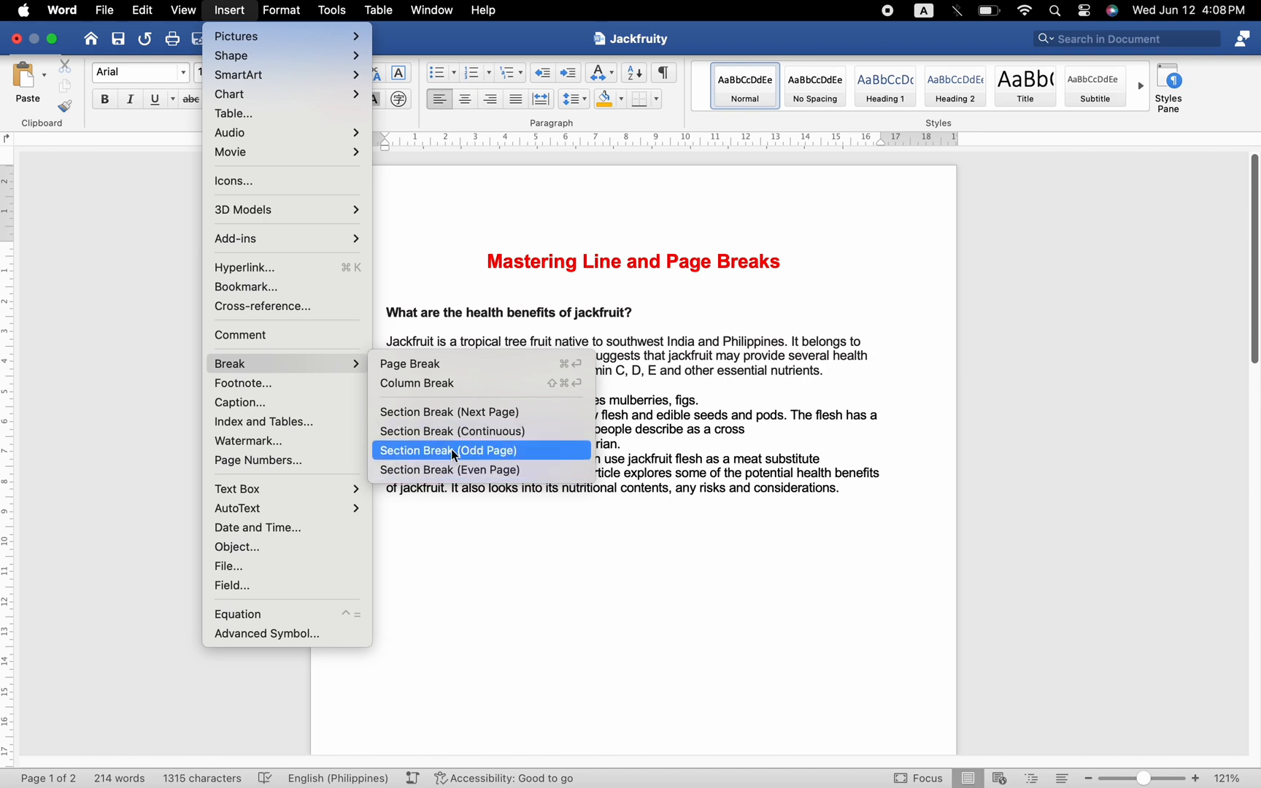
pyautogui.click(448, 451)
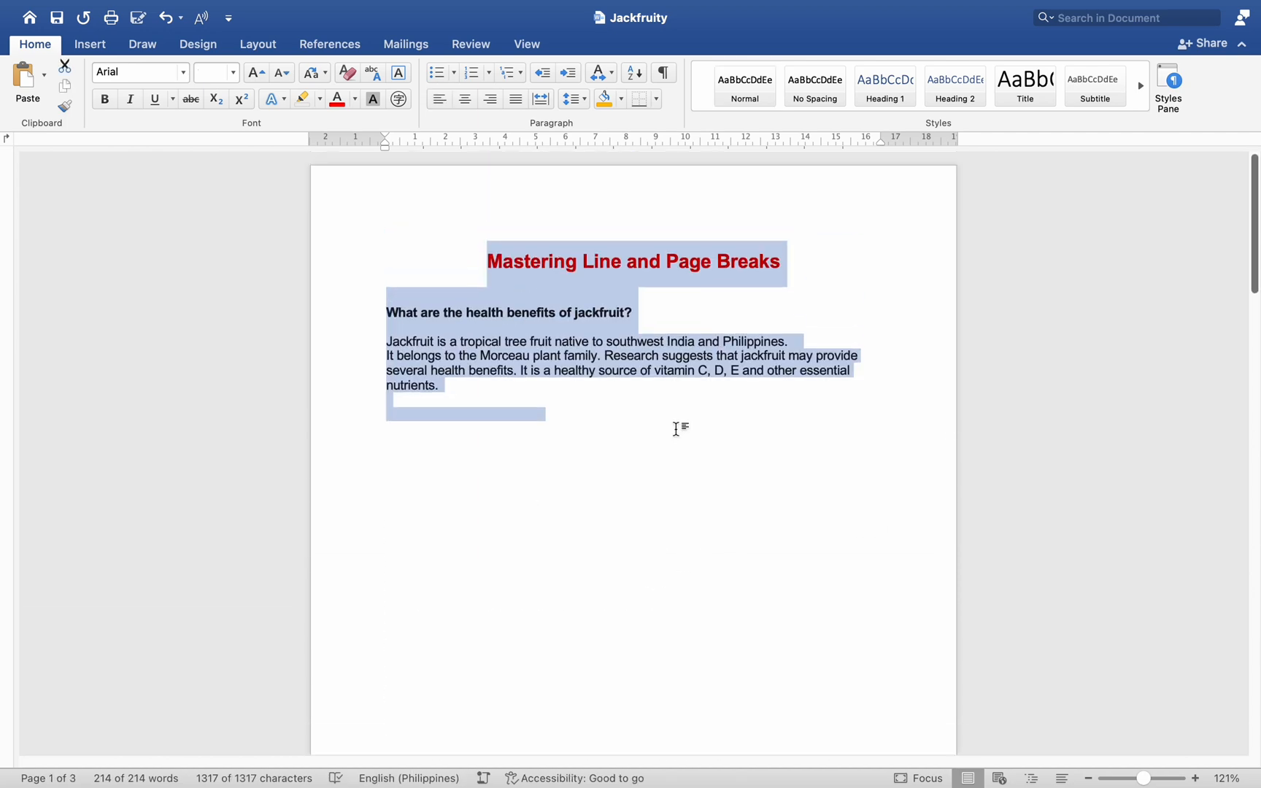
pyautogui.scroll(-3)
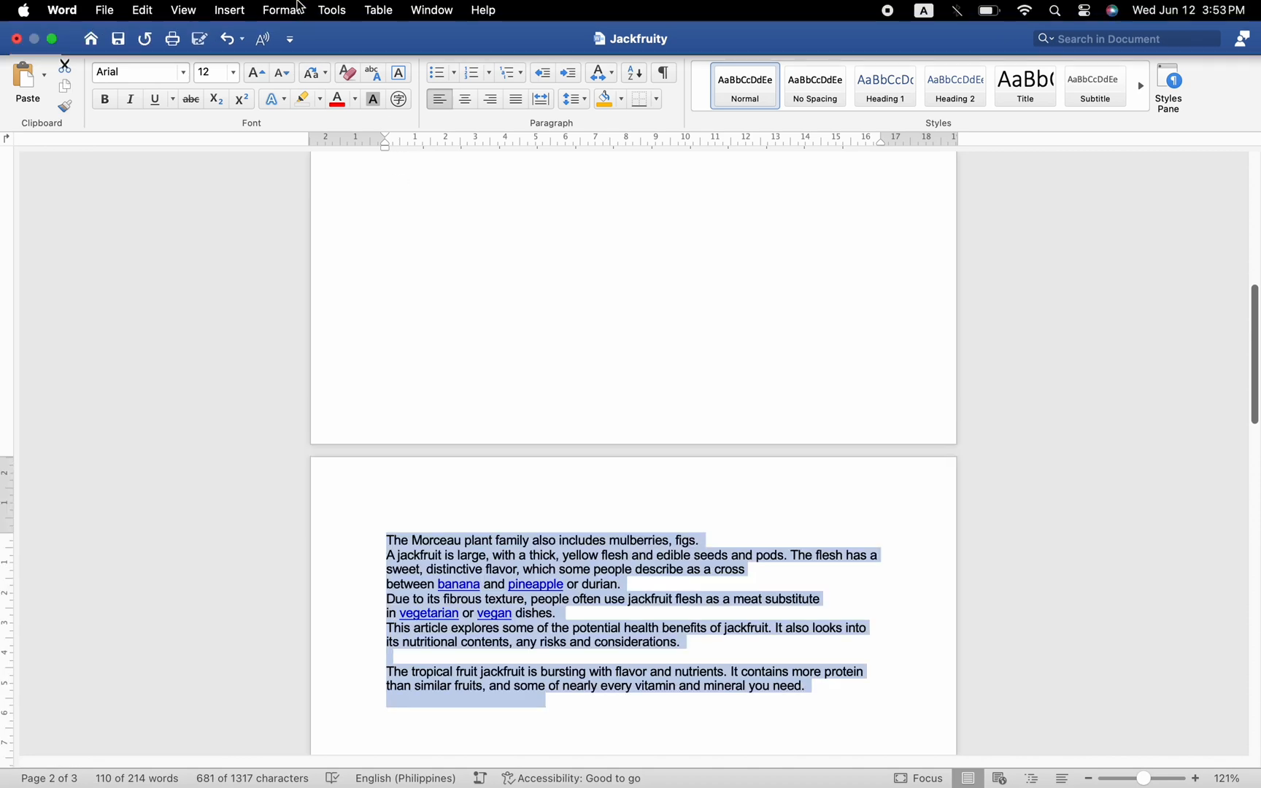
pyautogui.click(280, 10)
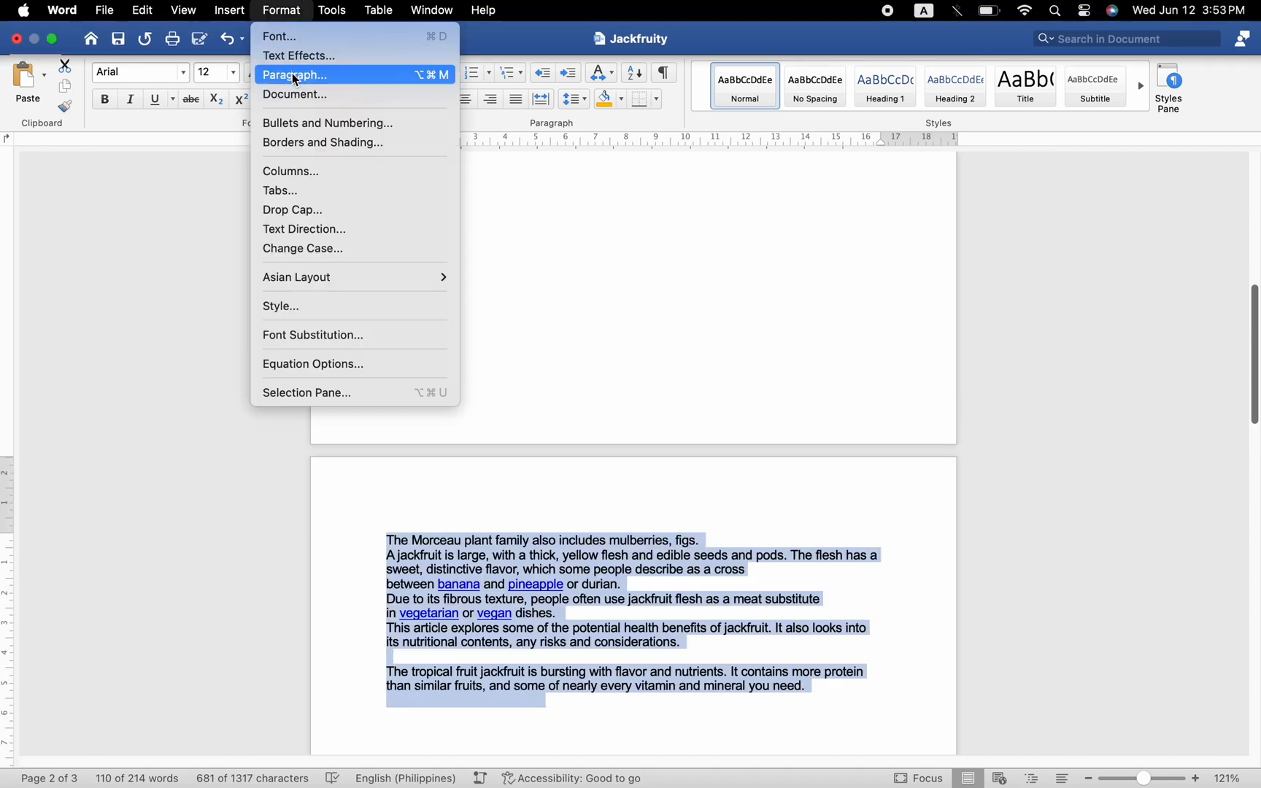
# - Apply Keep lines together, Keep with next and Widow/Orphan control to The Morceau paragraphs
pyautogui.click(295, 74)
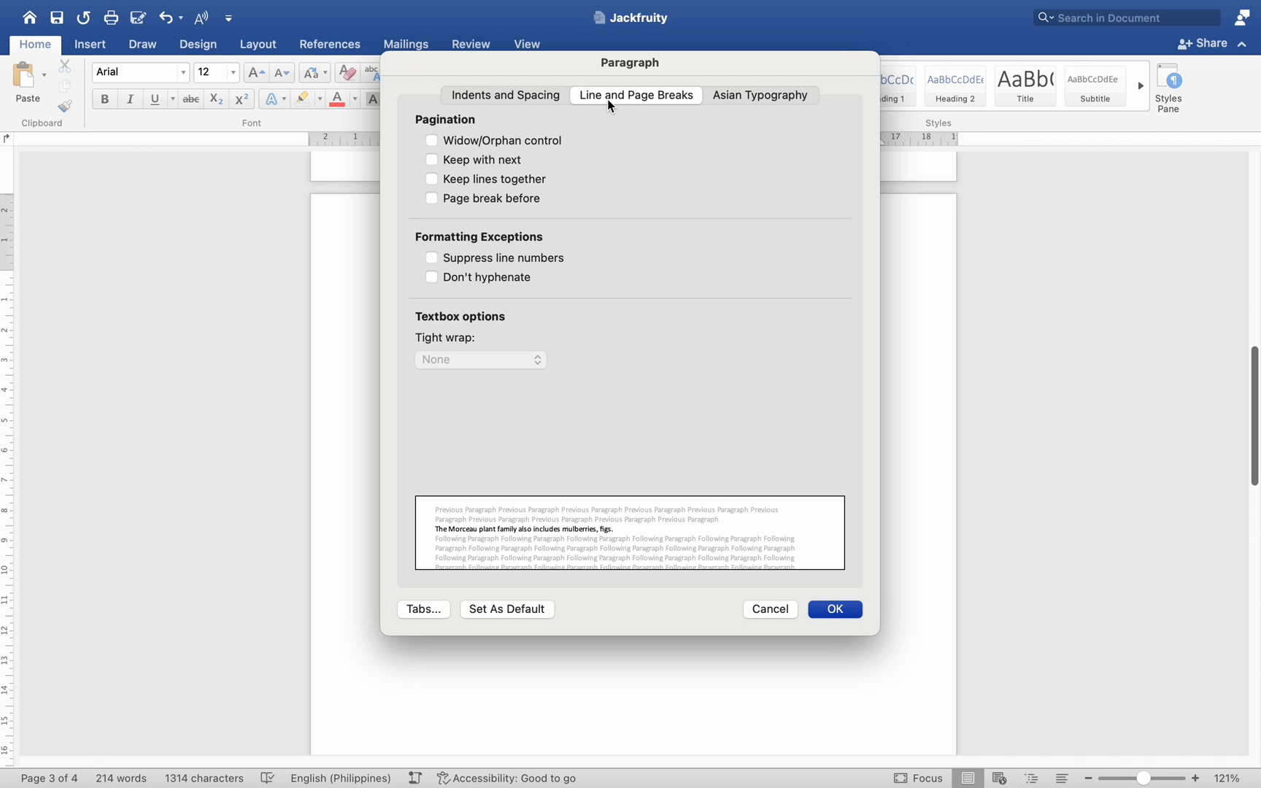
pyautogui.moveTo(435, 179)
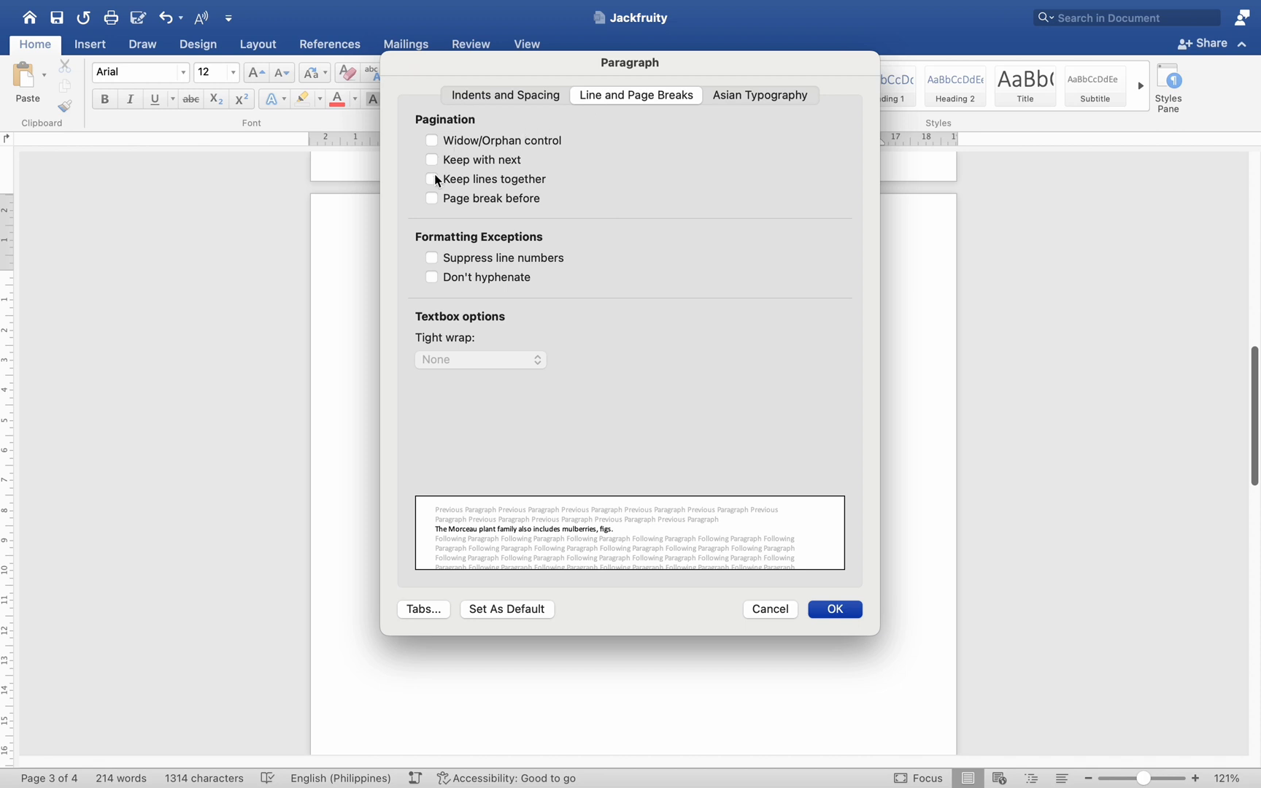
pyautogui.click(430, 178)
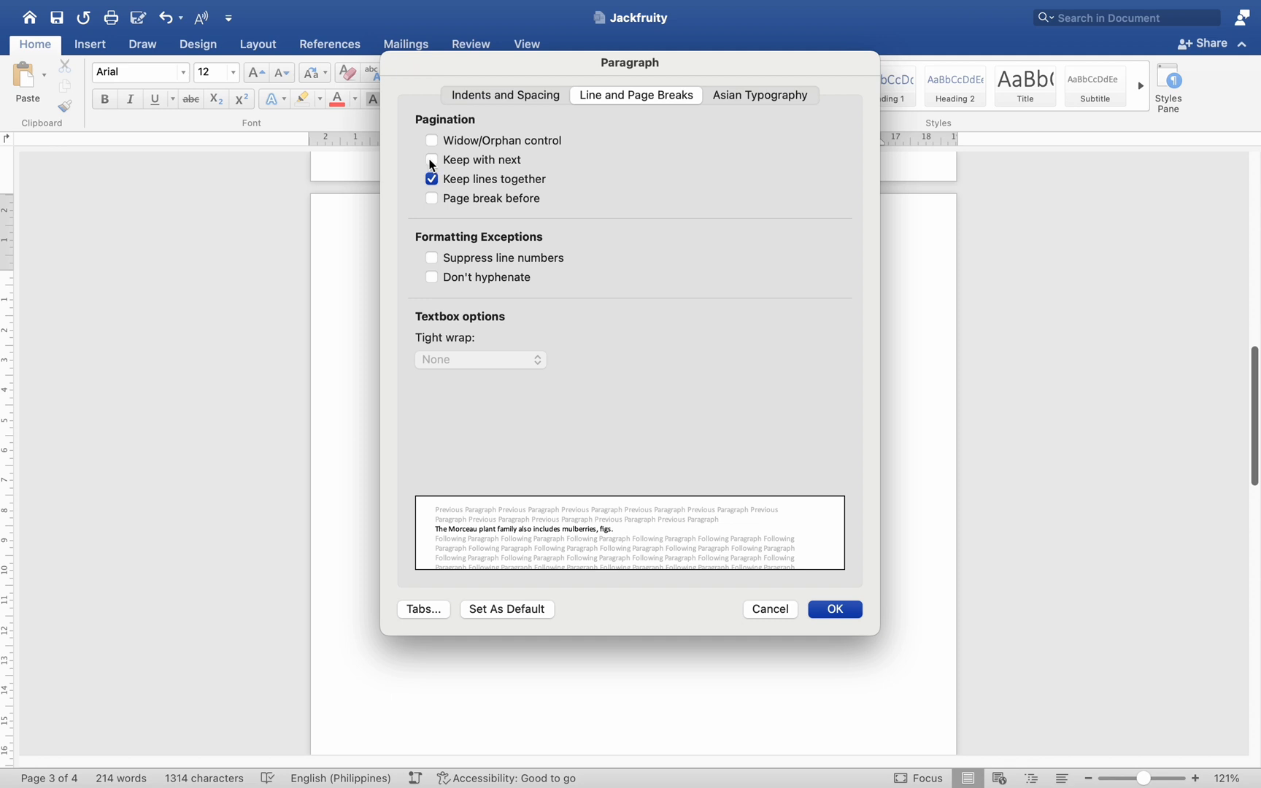
pyautogui.click(432, 161)
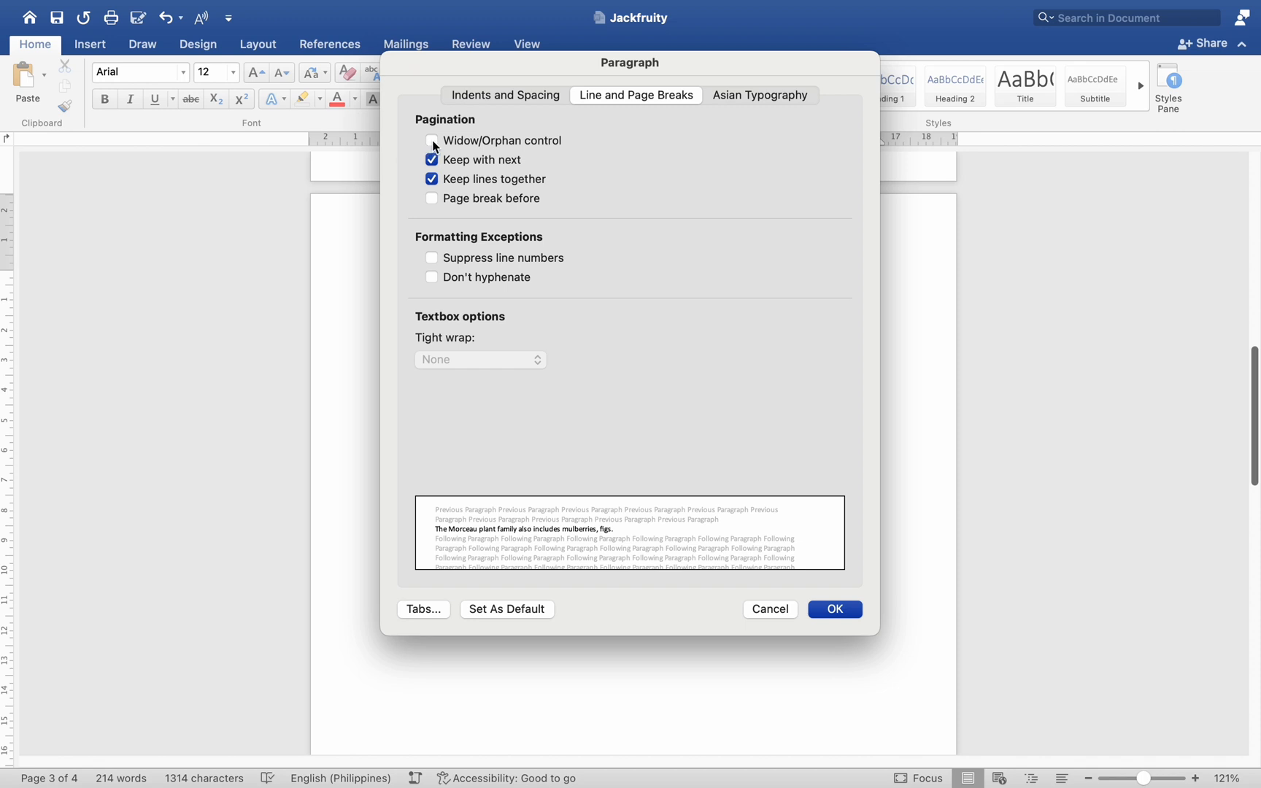
pyautogui.moveTo(432, 140)
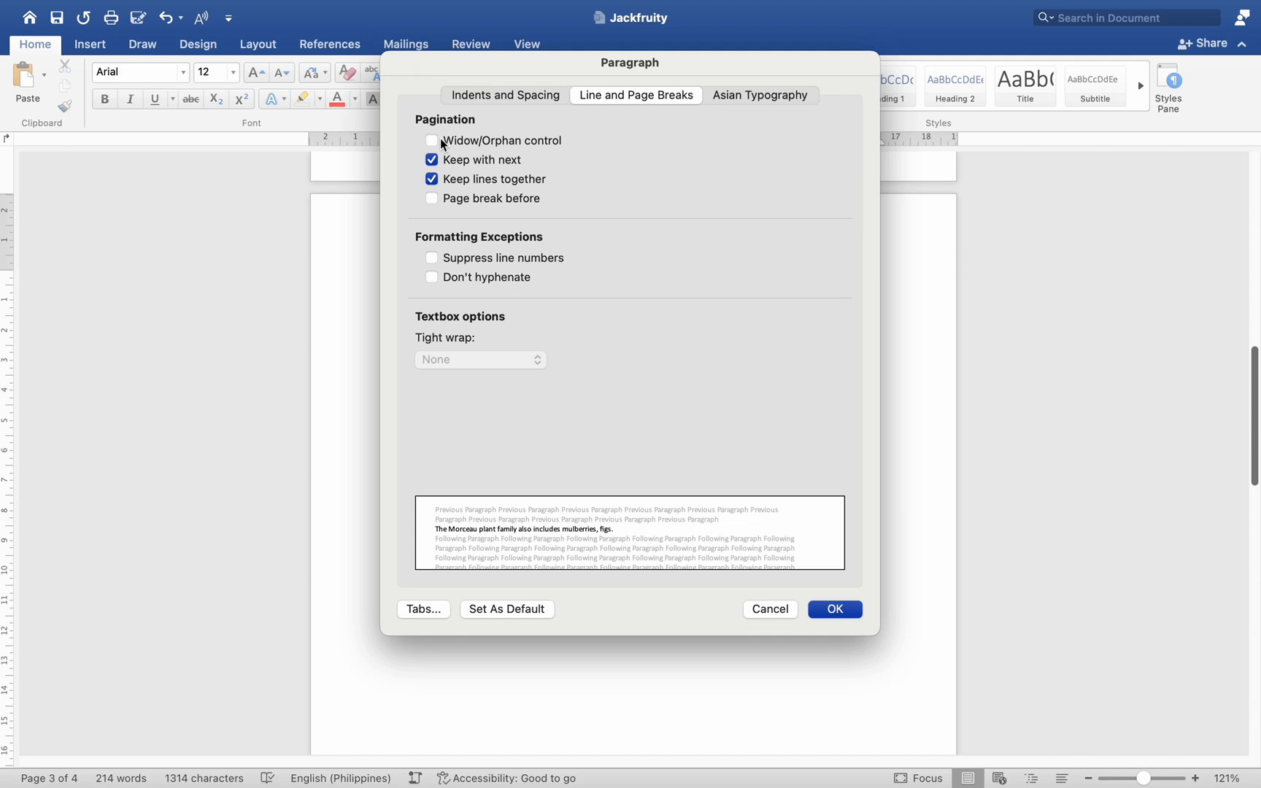
pyautogui.moveTo(445, 148)
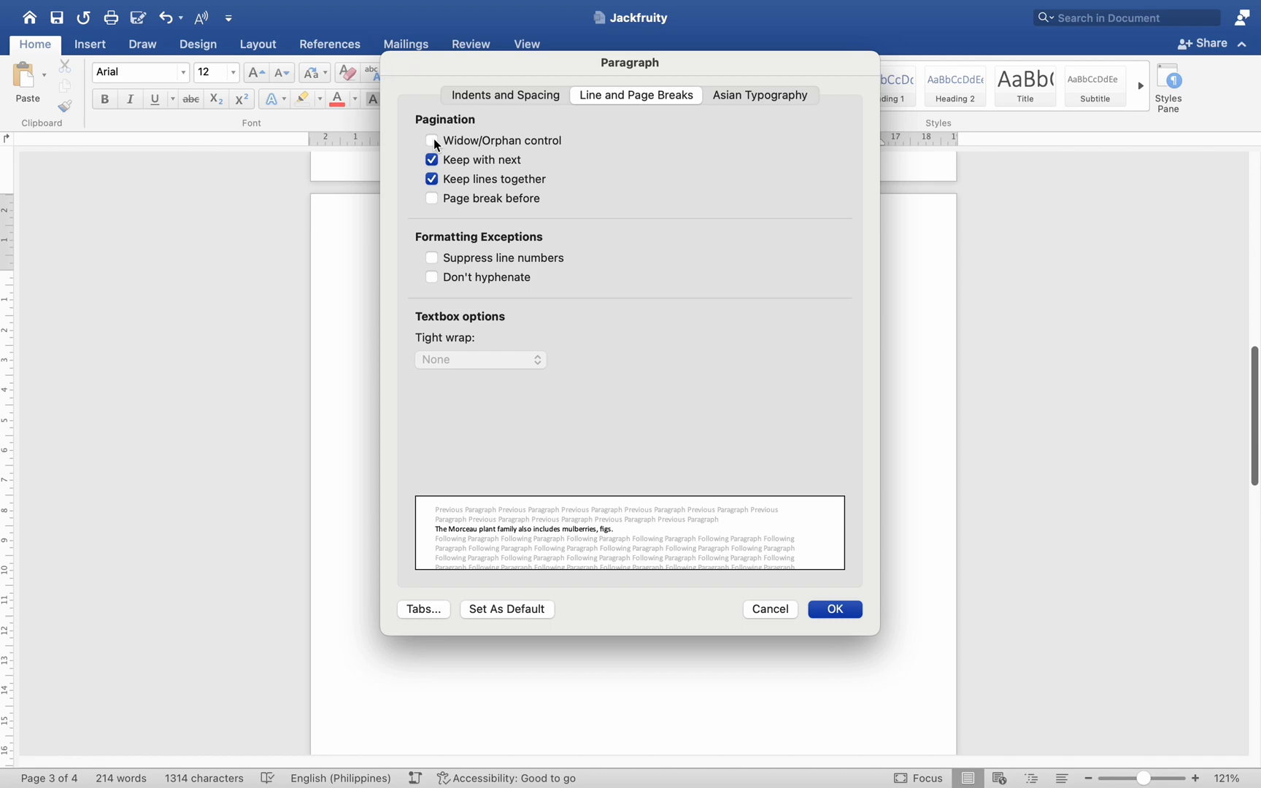
pyautogui.click(432, 141)
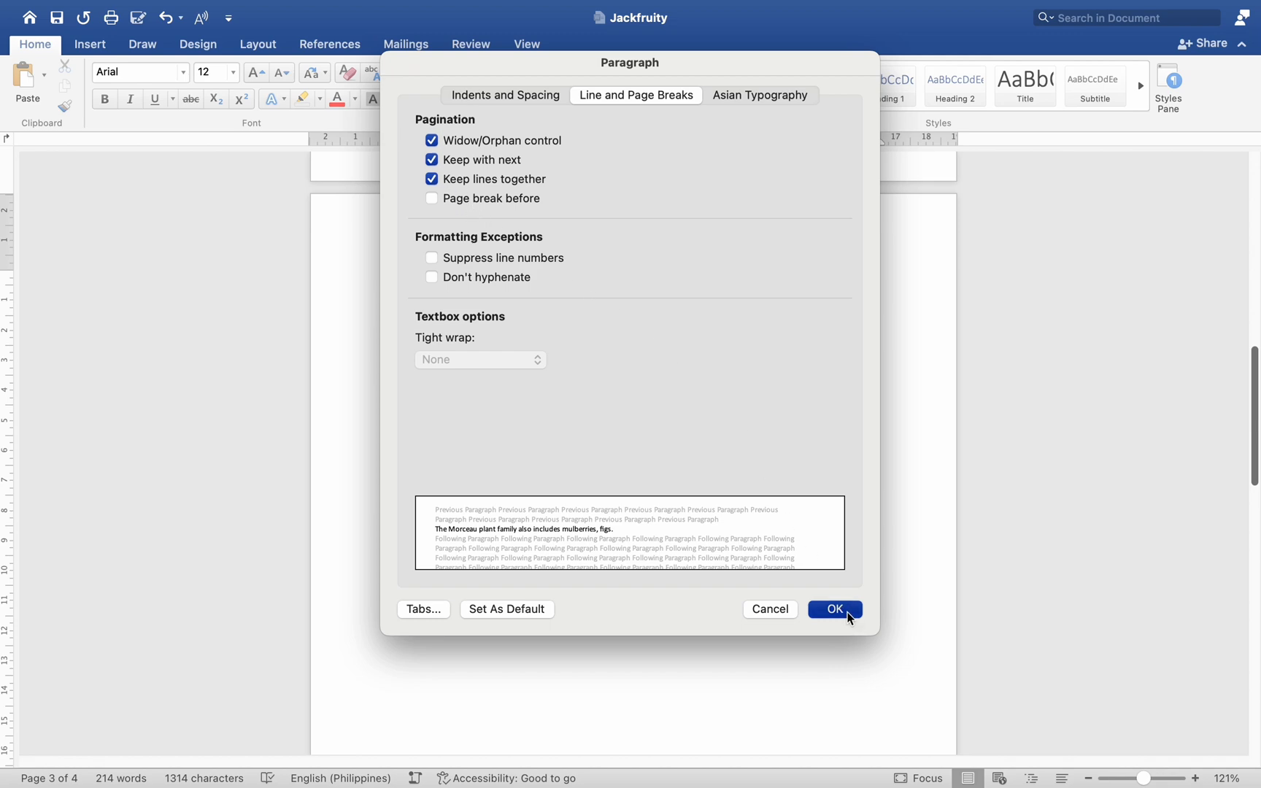
pyautogui.click(834, 608)
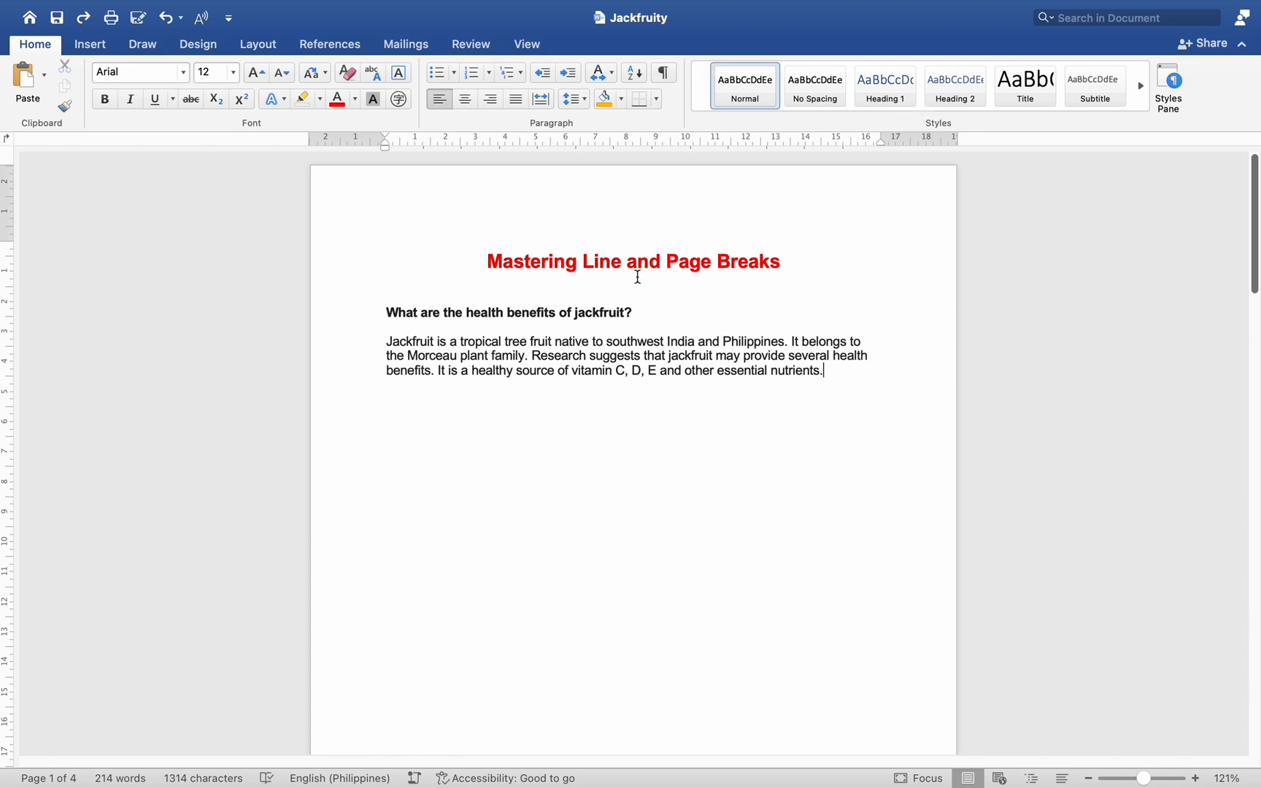
# - Turn on Show/Hide ¶ and review the revealed section and page breaks across the pages
pyautogui.click(663, 73)
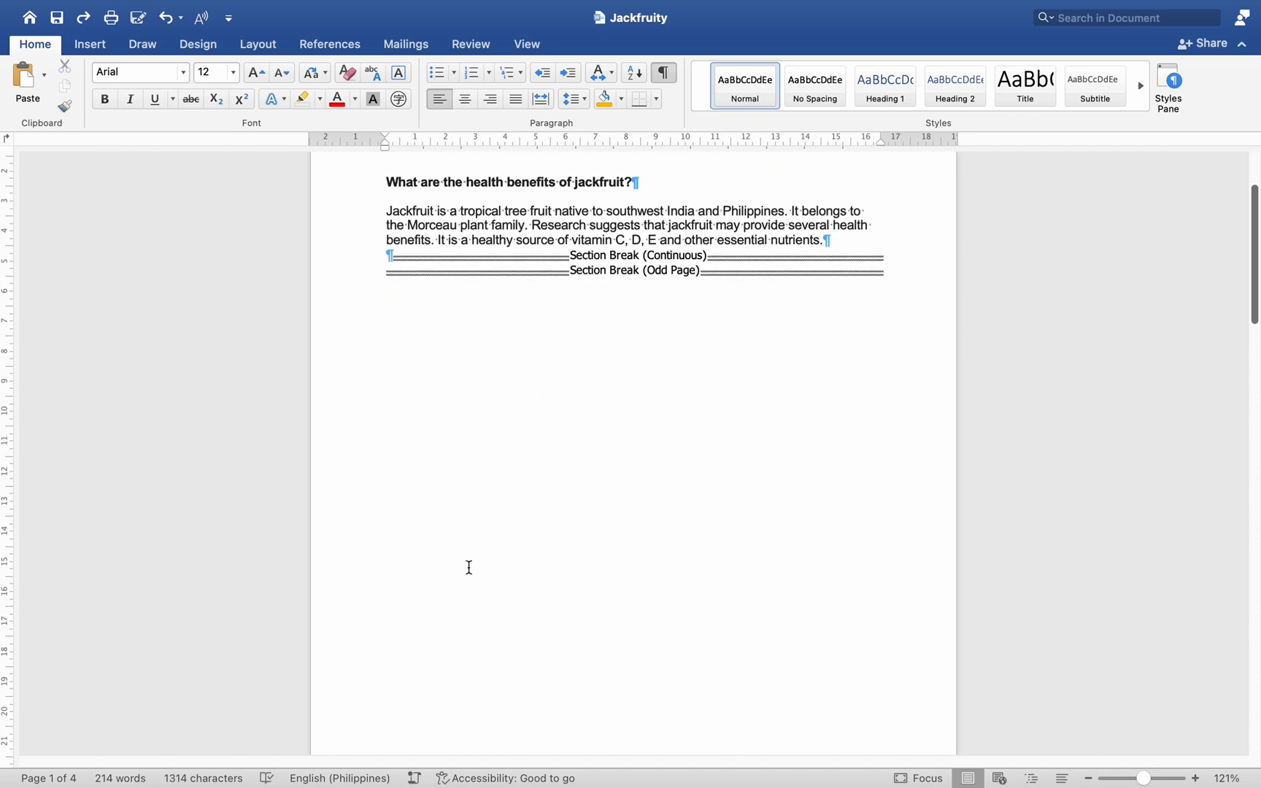
pyautogui.scroll(-3)
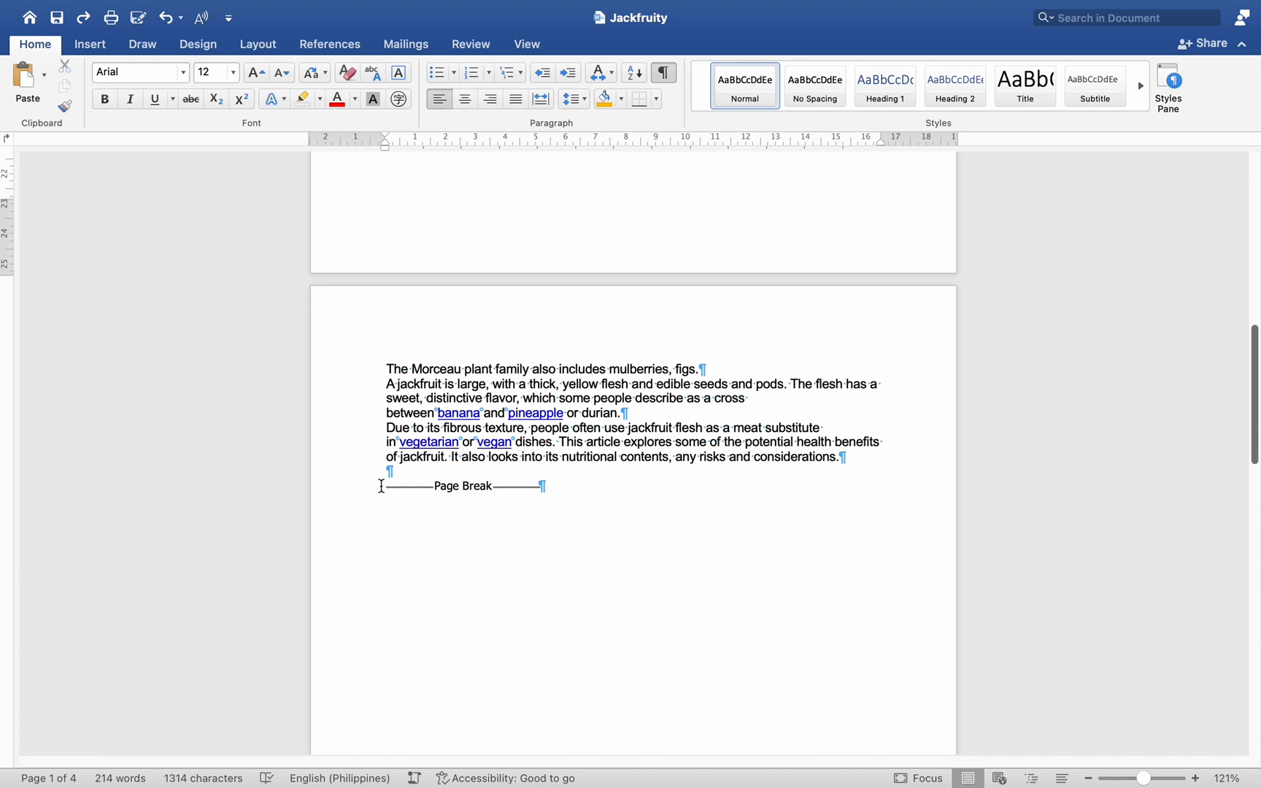
pyautogui.scroll(-3)
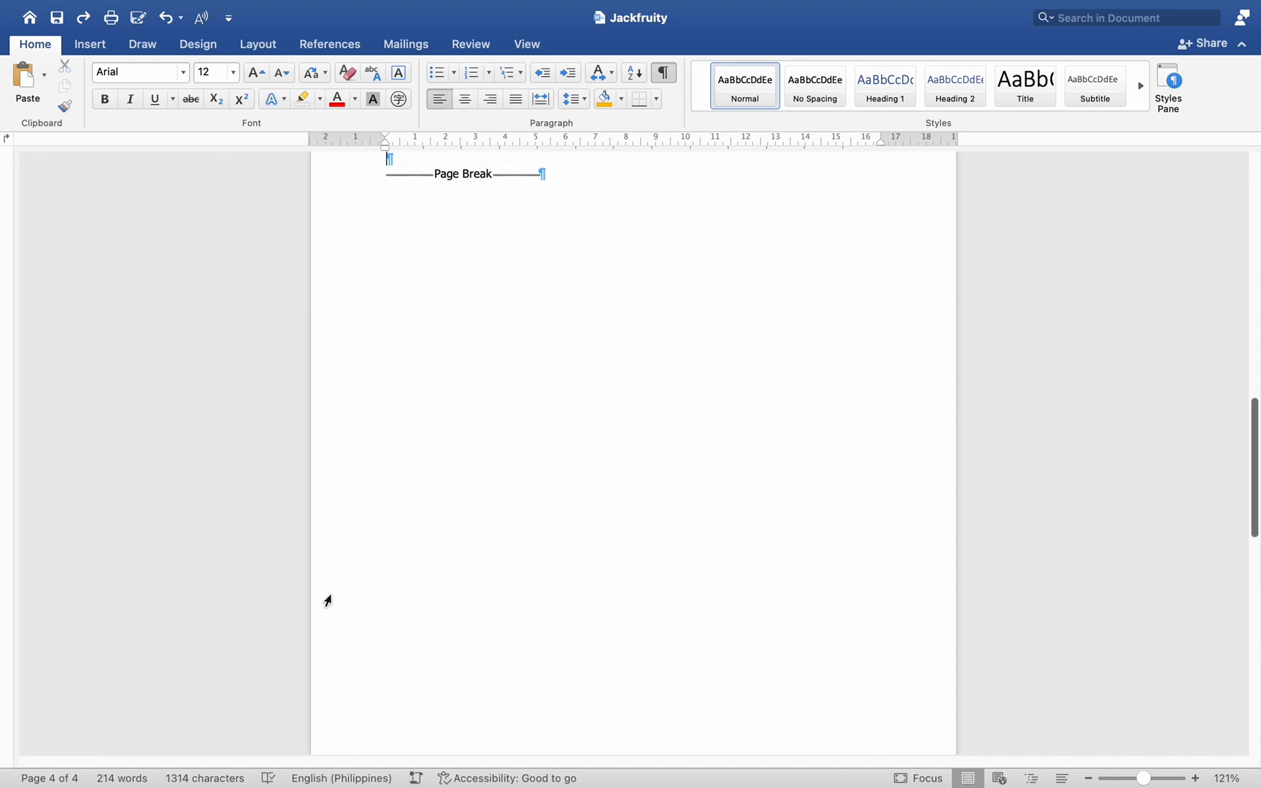
pyautogui.scroll(3)
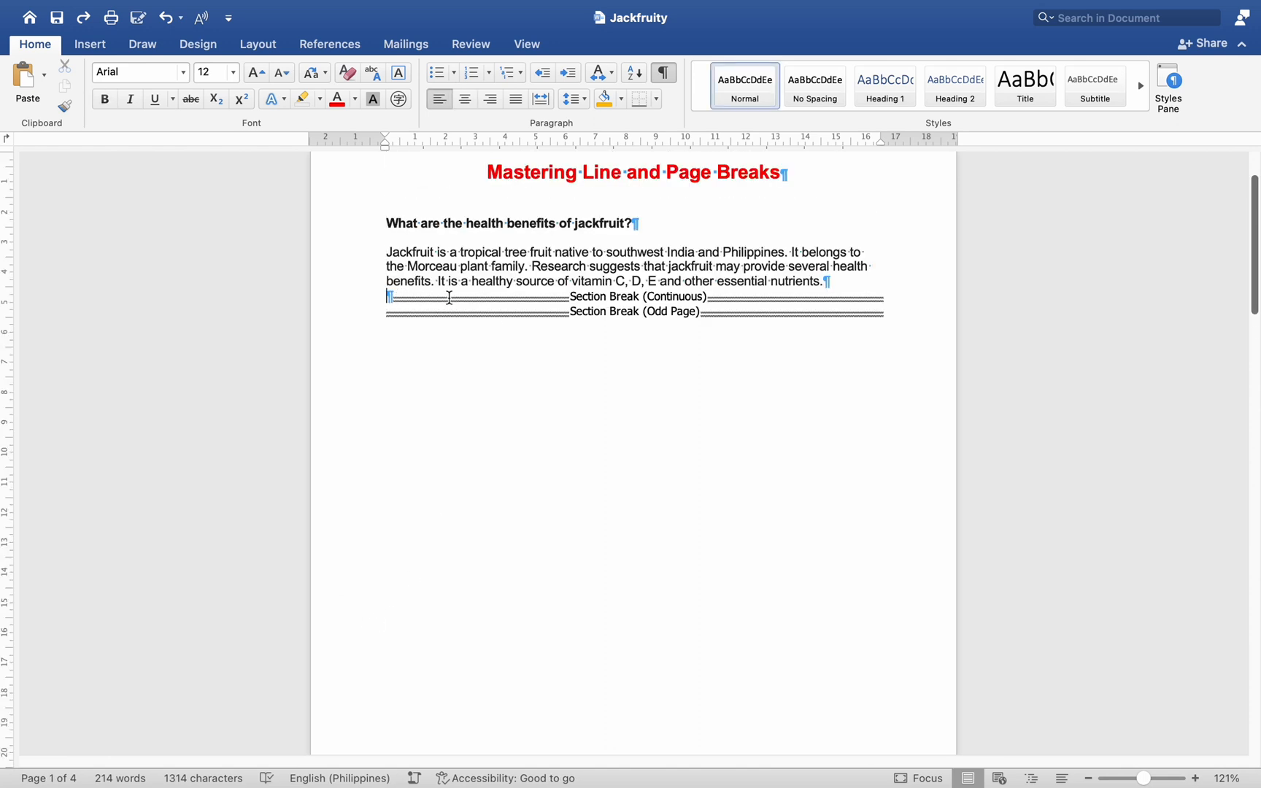
pyautogui.press('enter')
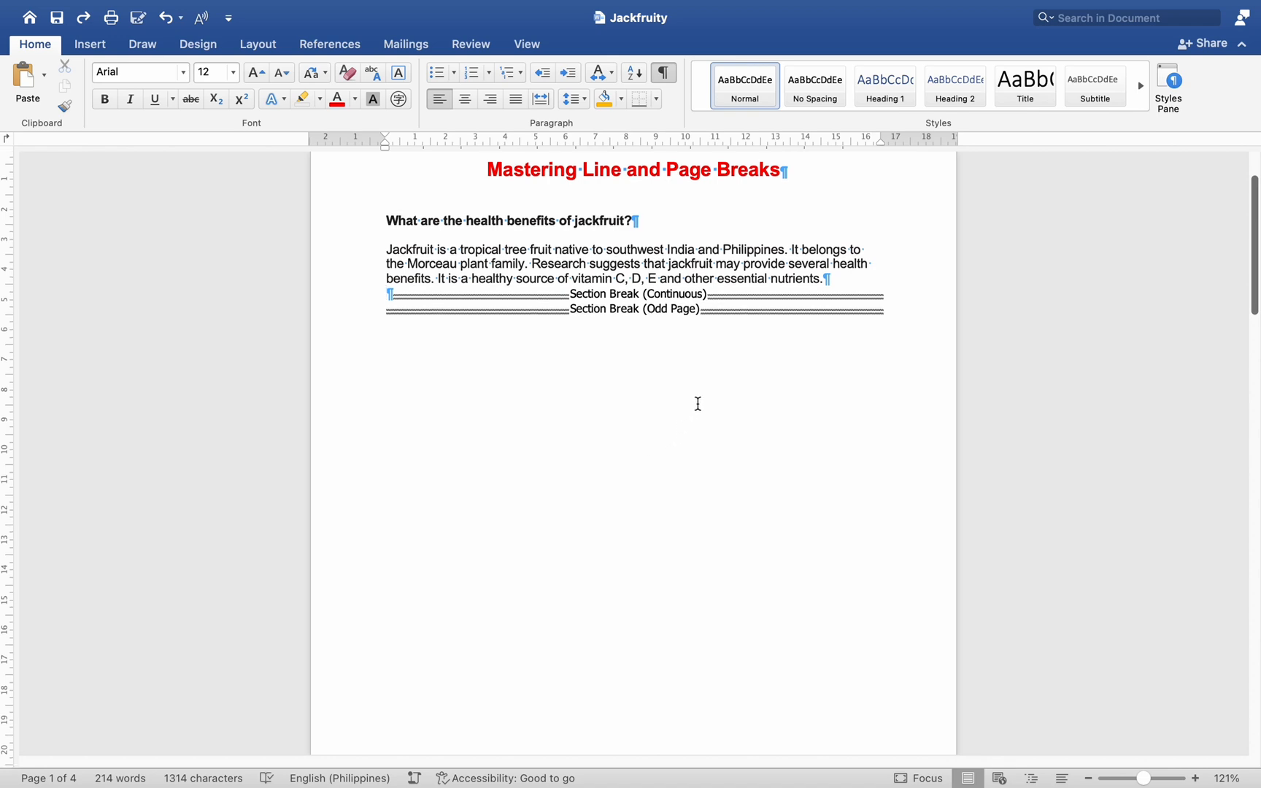
pyautogui.scroll(-3)
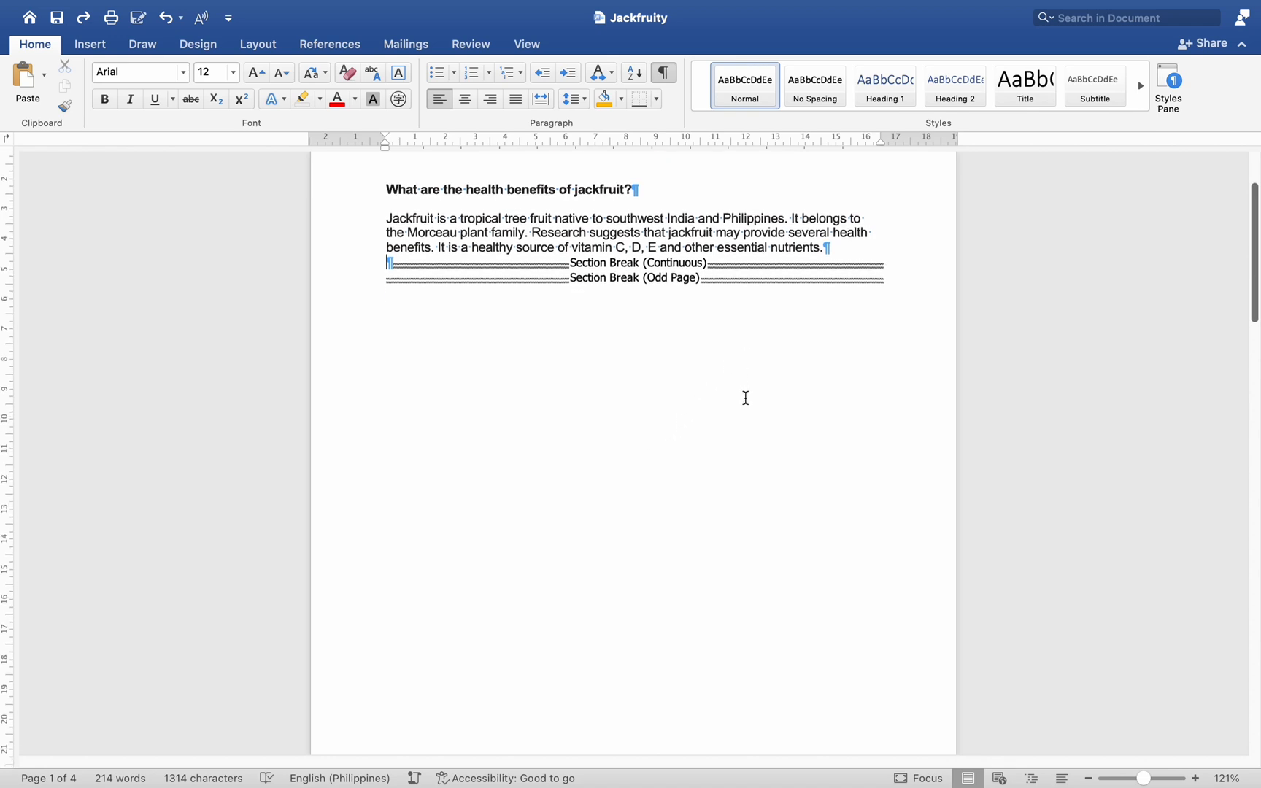